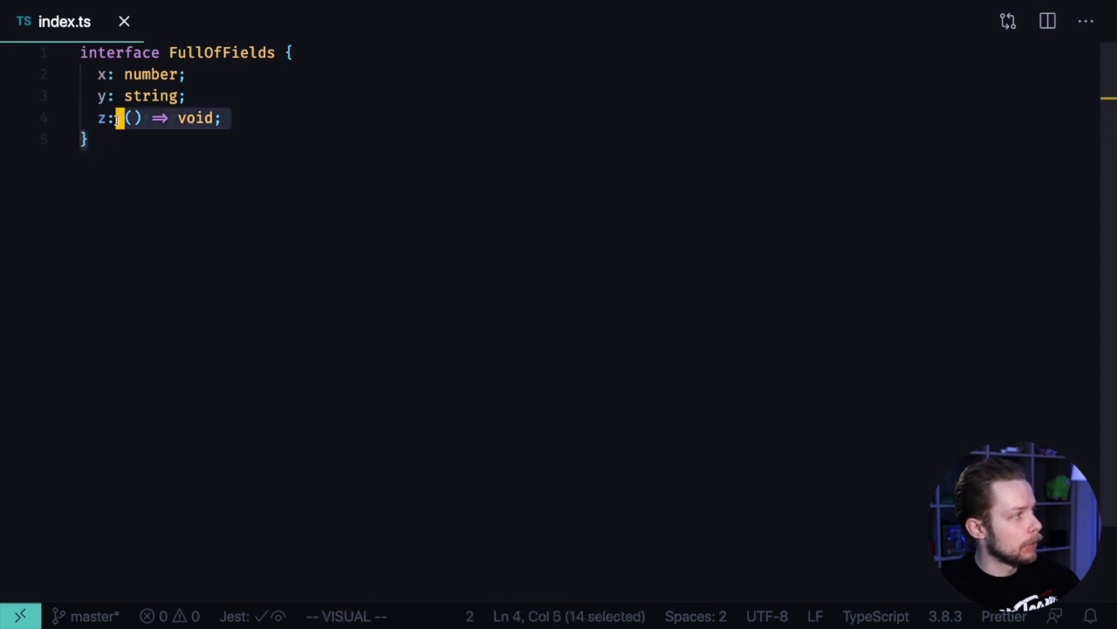
Cancel the selection on the z field and start a new line below FullOfFields
key("Escape")
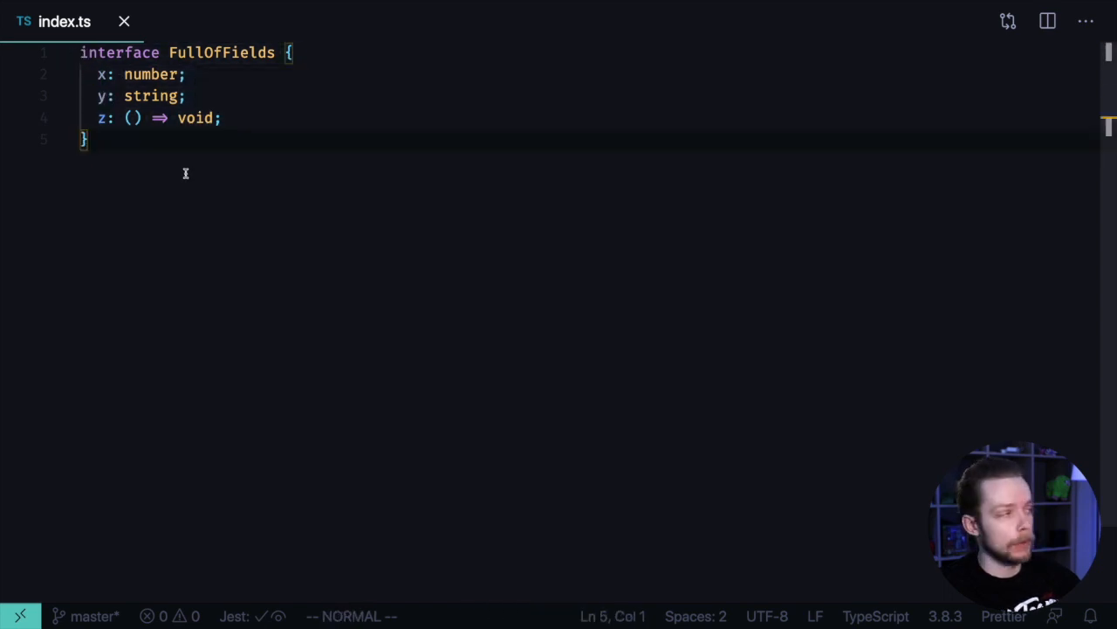
mouse_move(188, 154)
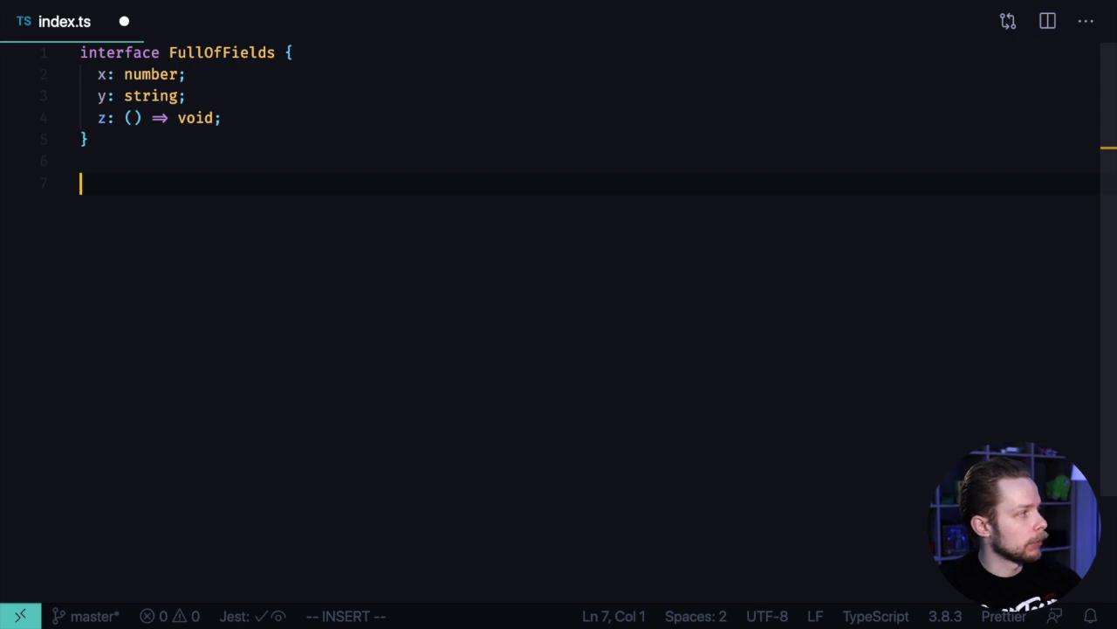
Declare const foo: FullOfFields["x"] = "some string"; to surface a not-assignable-to-number error
type("const")
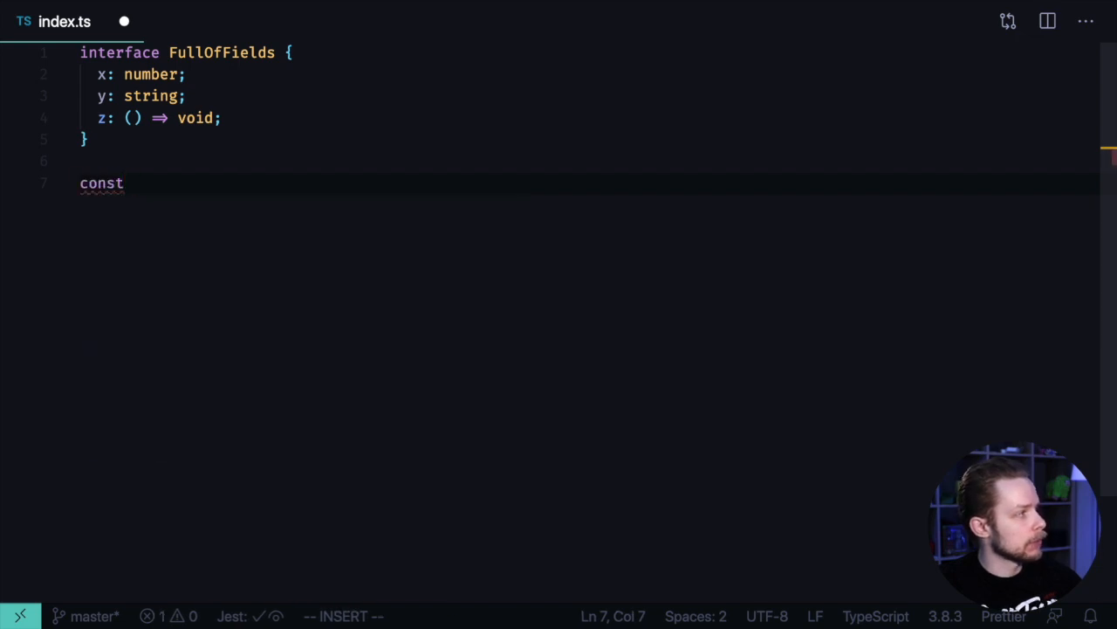
type("foo")
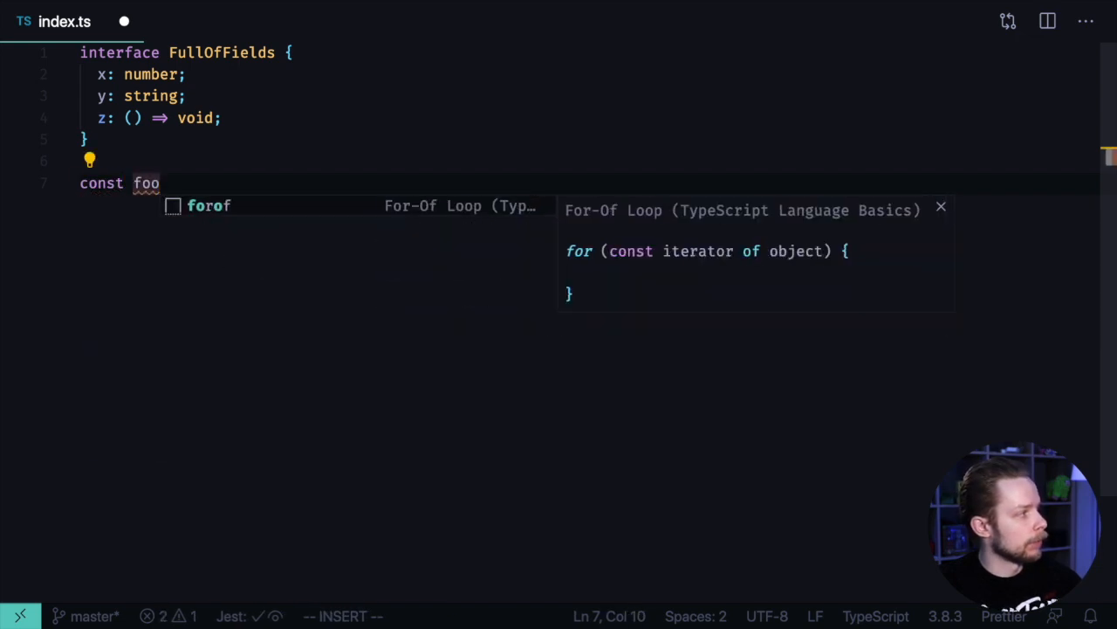
type(":")
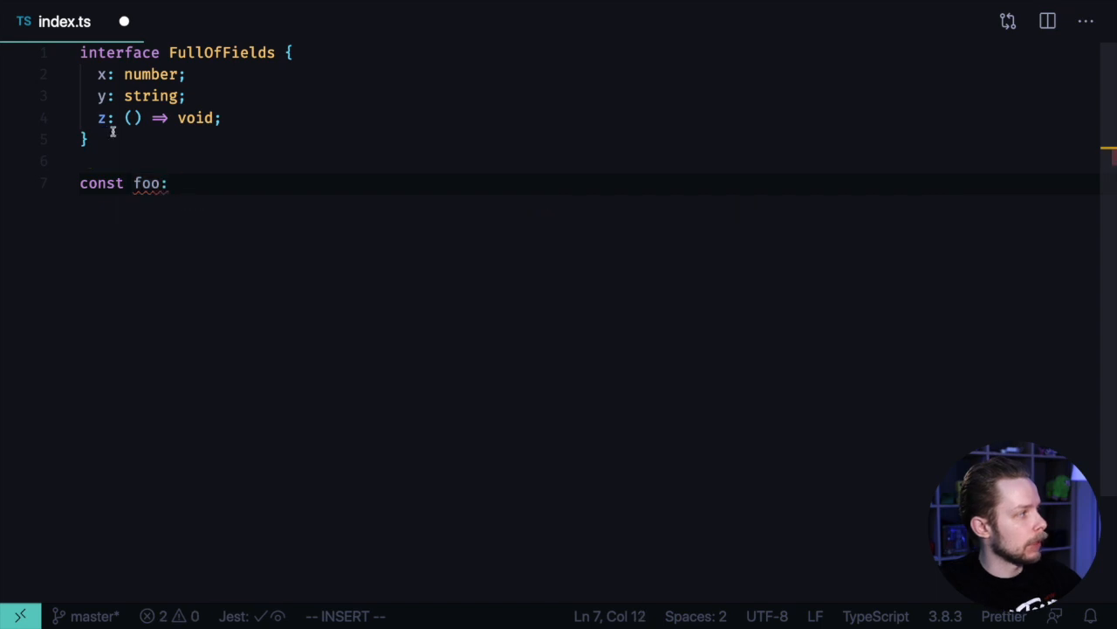
mouse_move(187, 143)
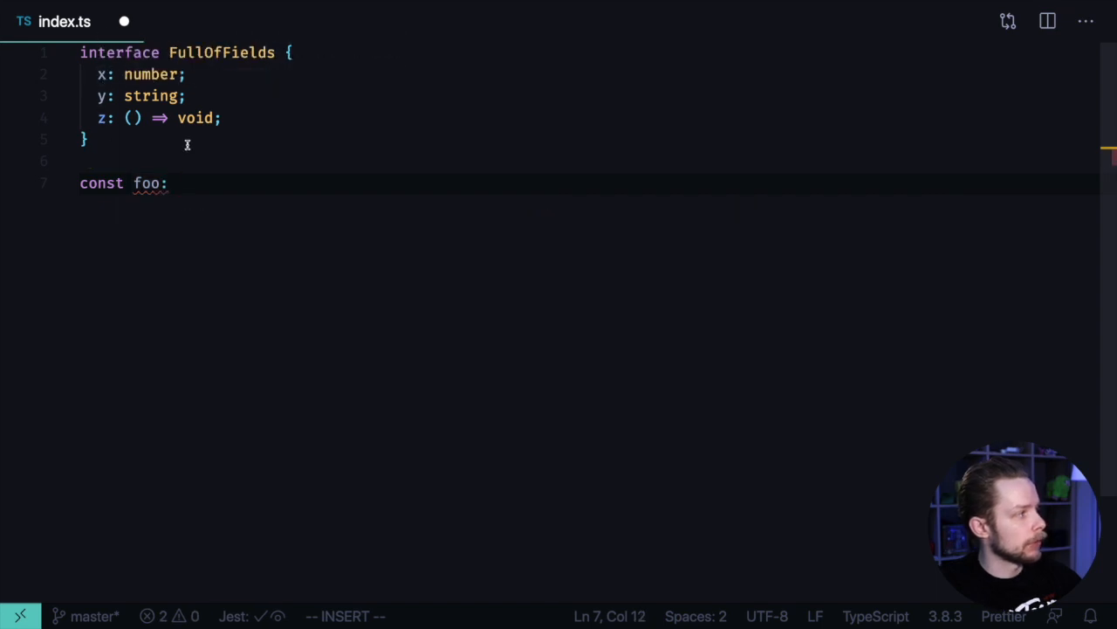
type("FullOfFields[")
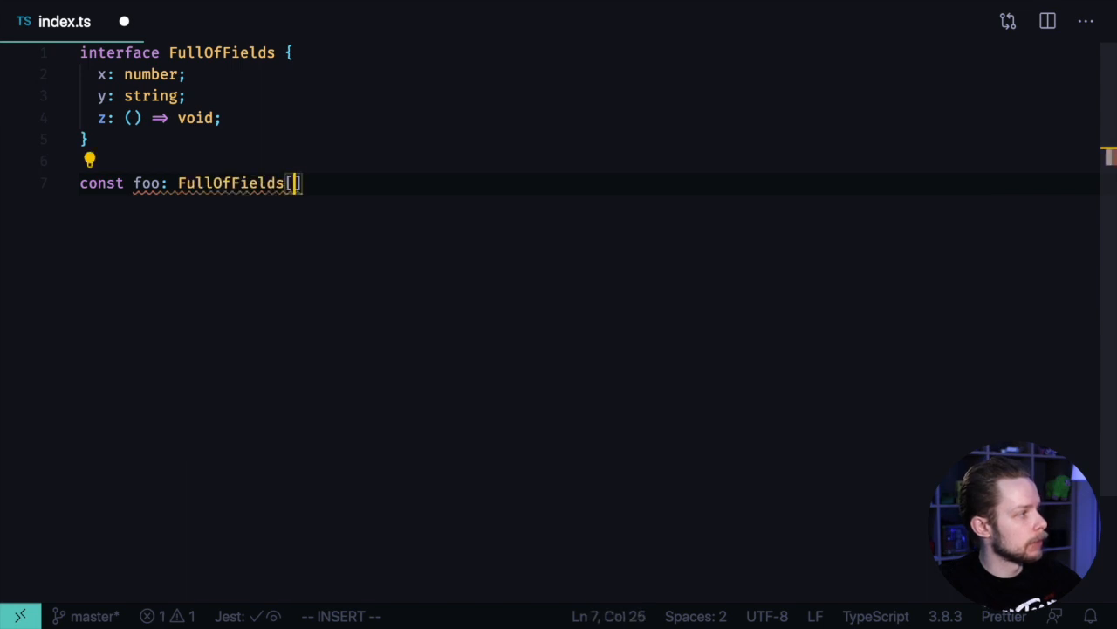
type("\"x\"]")
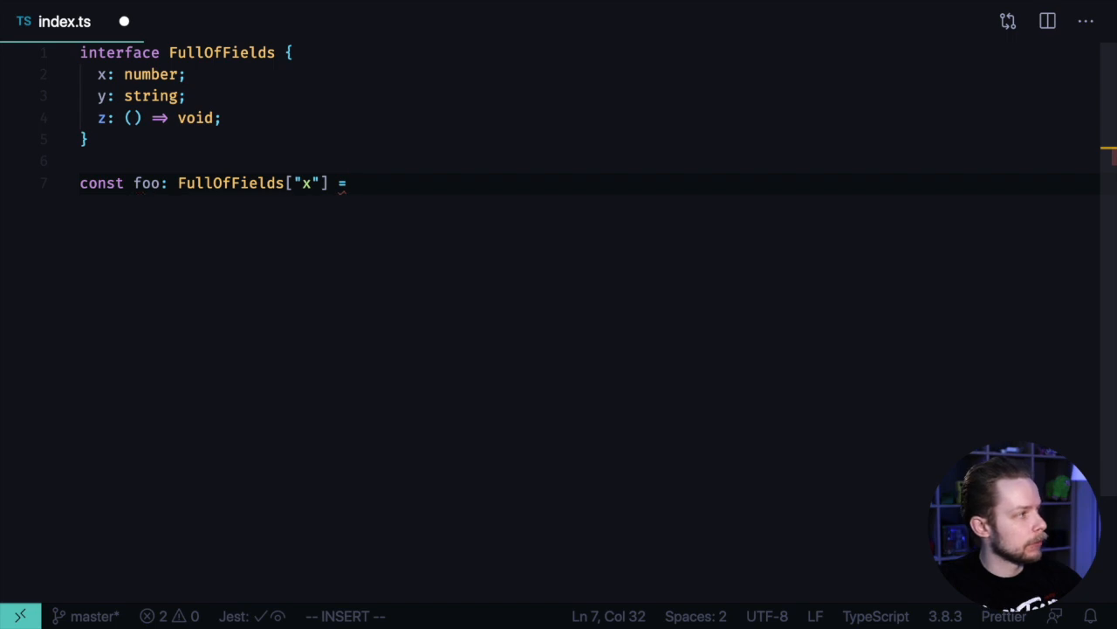
type("\"\"")
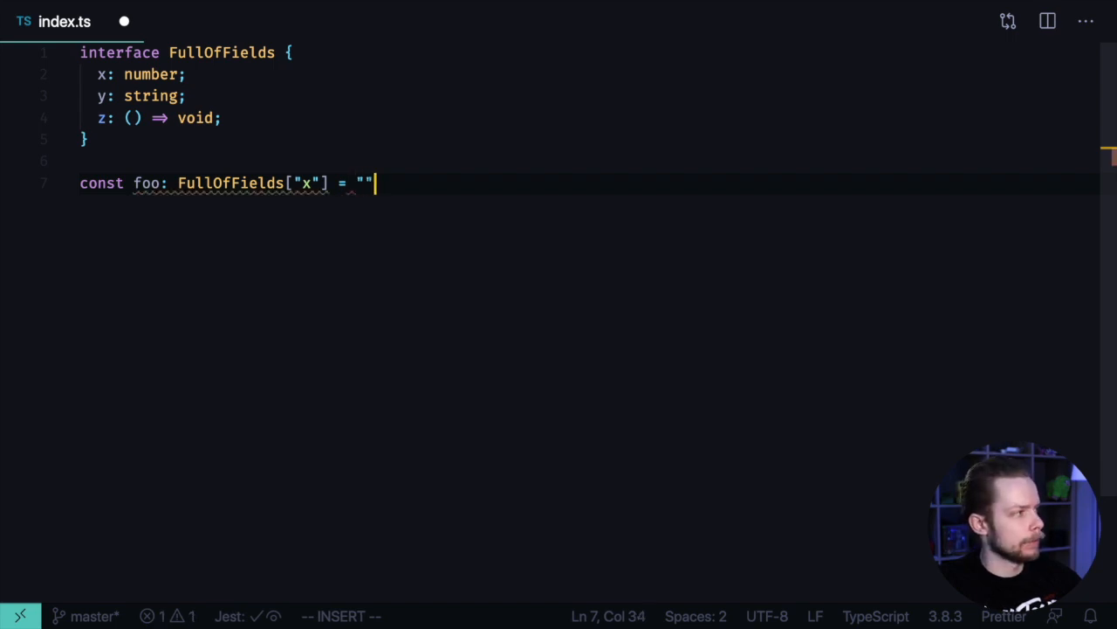
type("some string")
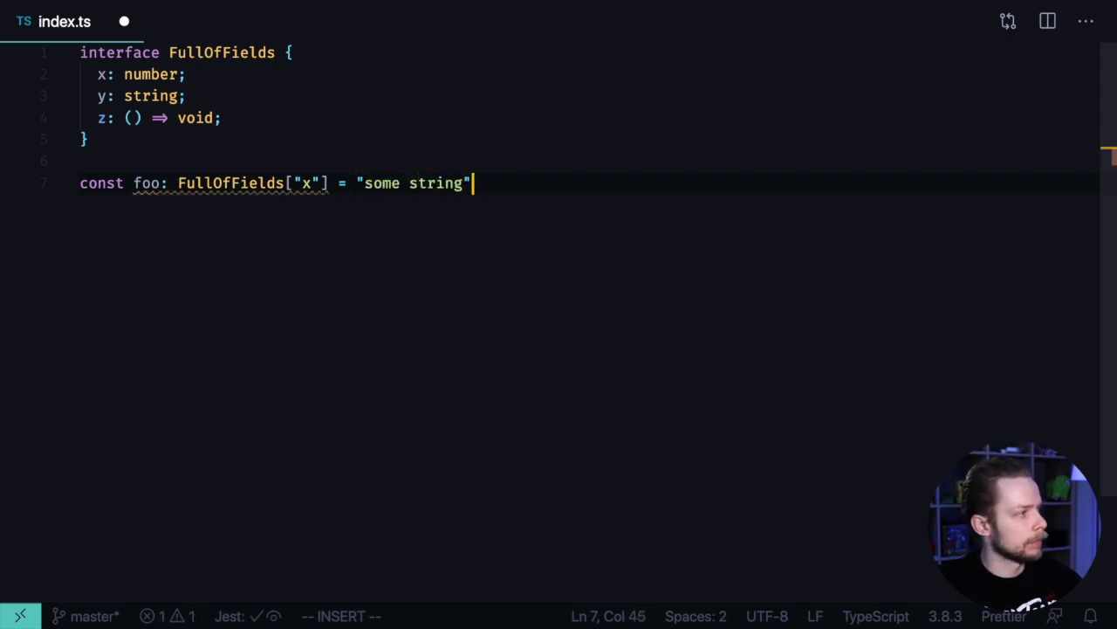
type(";")
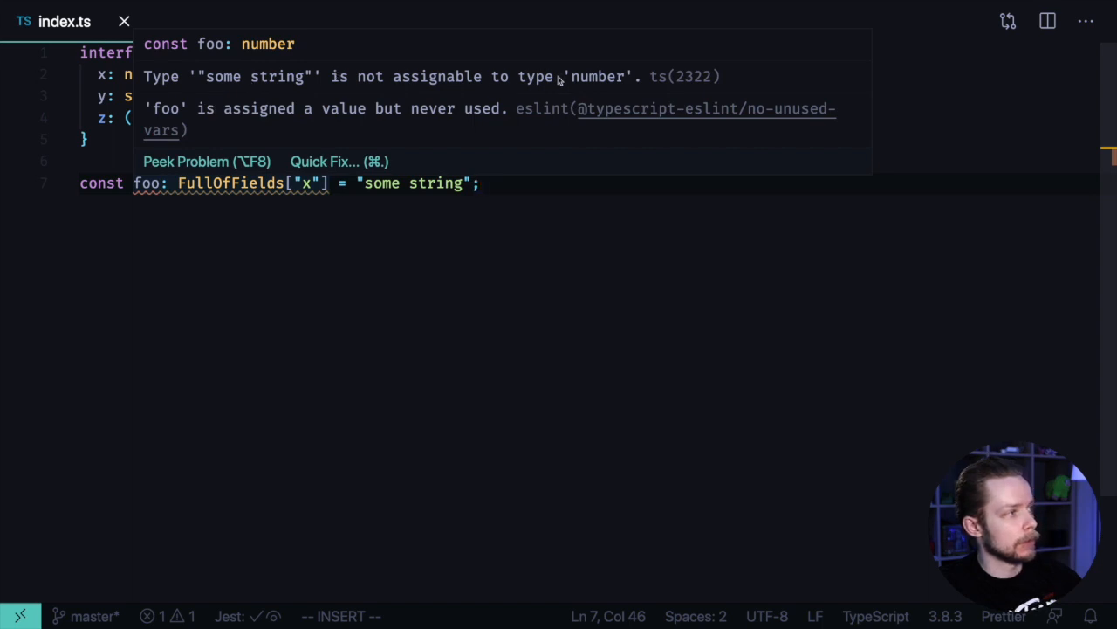
mouse_move(306, 184)
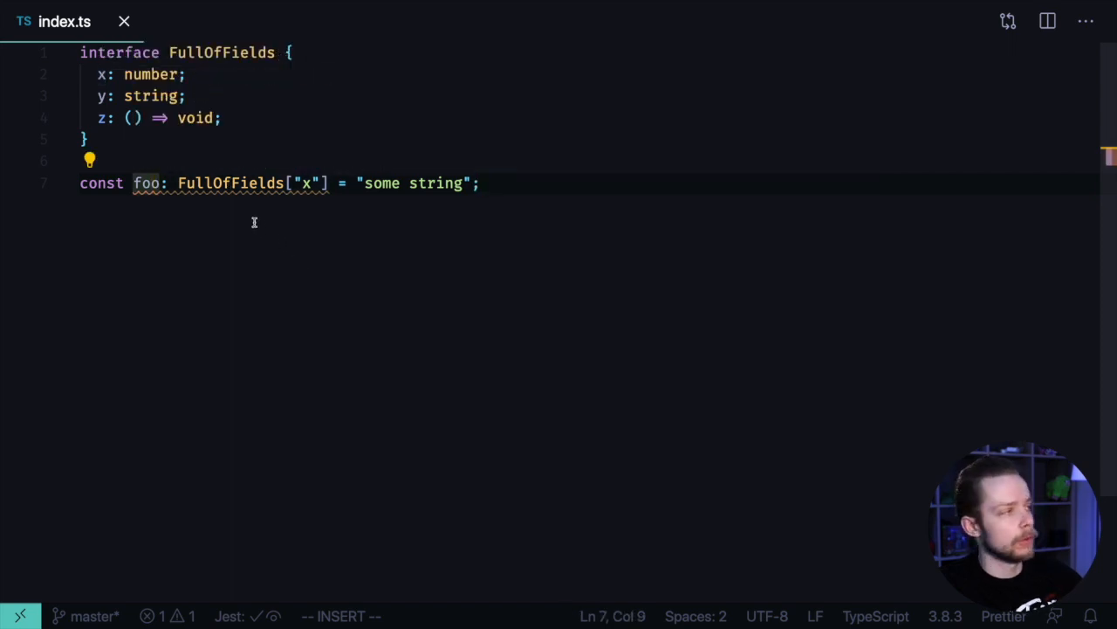
Replace the foo line with a trial type FullOfFieldsX = FullOfFields["x"] before clearing it
left_click_drag(178, 184, 329, 184)
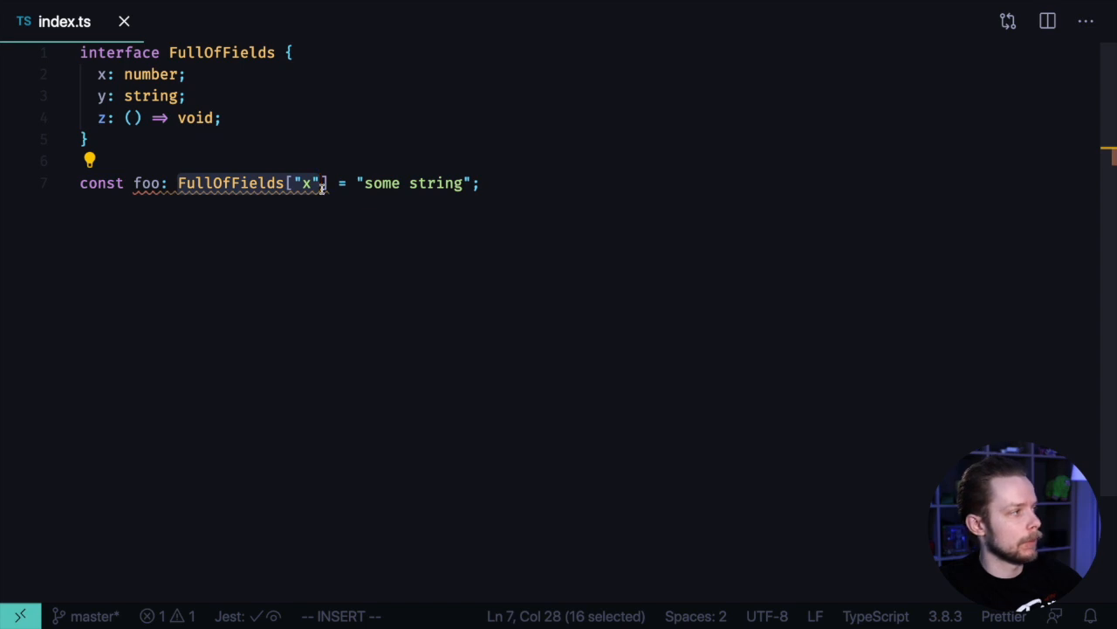
type("type Full")
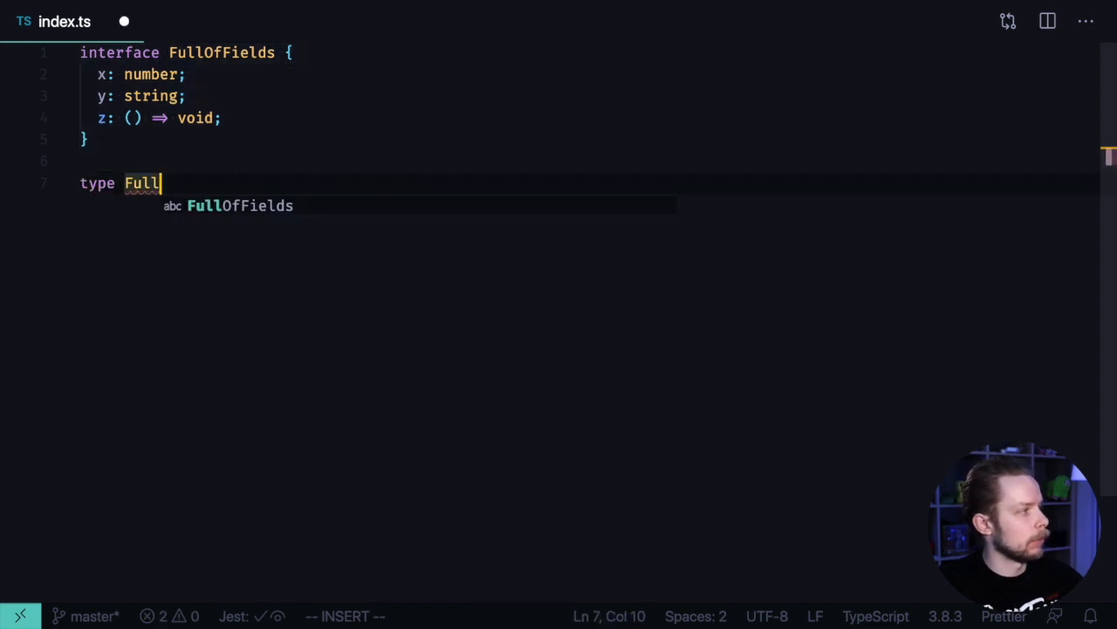
type("OfFieldsX =")
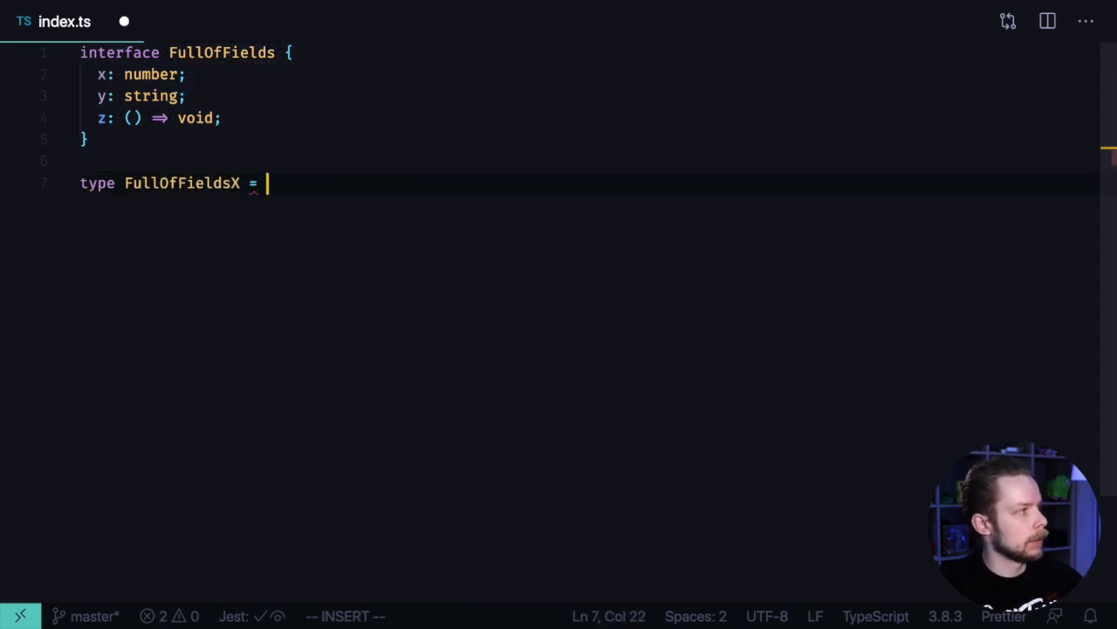
type("FullOfFields[]")
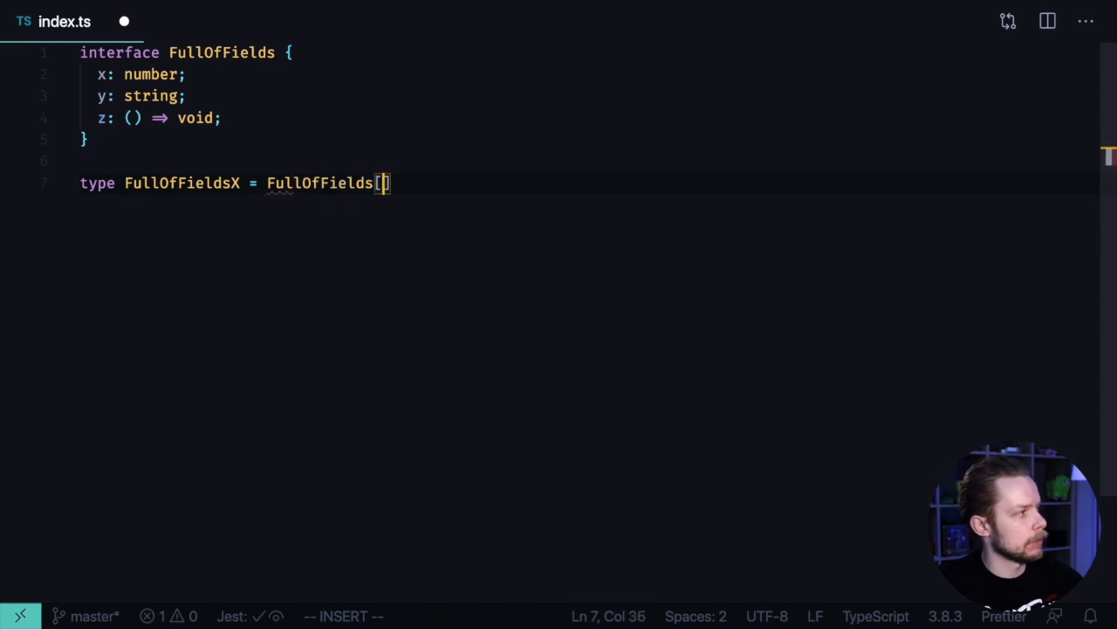
type("\"x\"]")
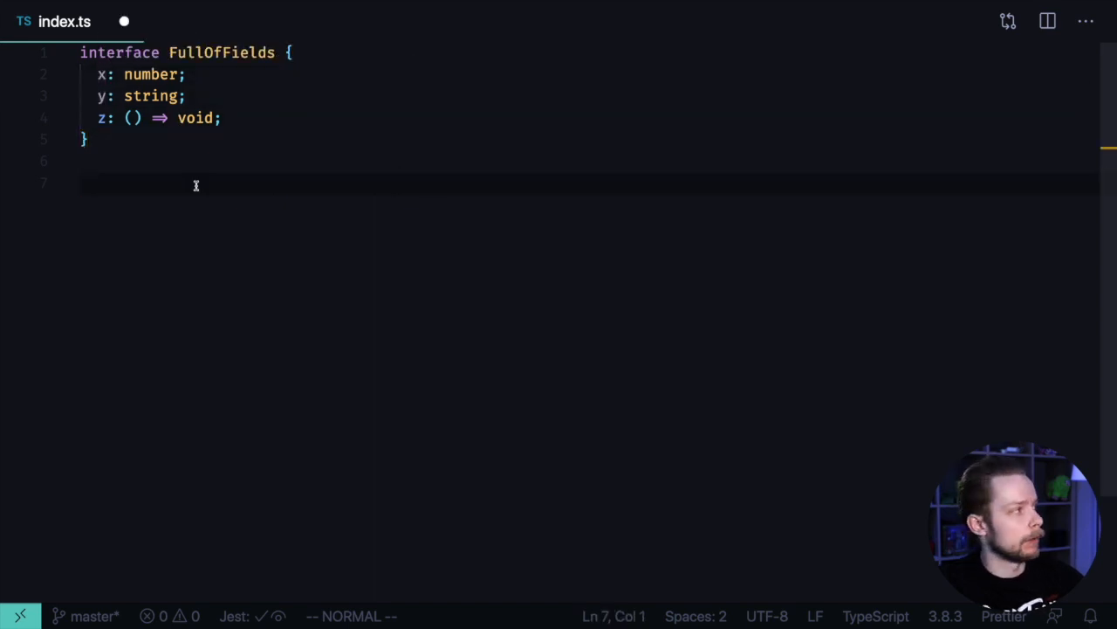
Declare interface Example extends Pick<FullOfFields, "x" | "y"> with an opening brace
type("inter")
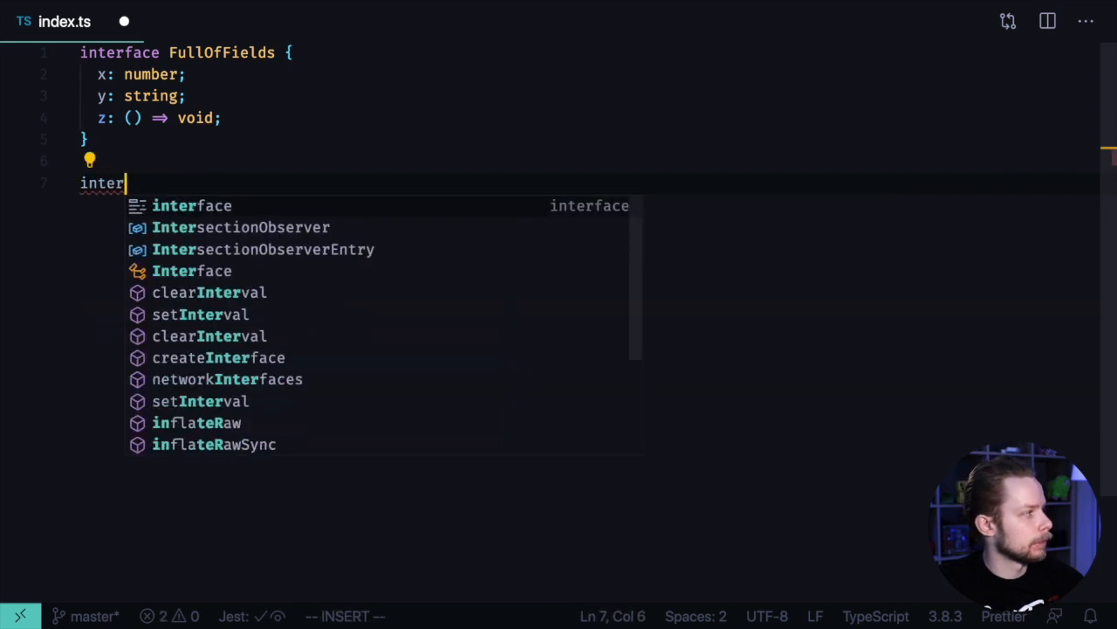
type("face Exampl")
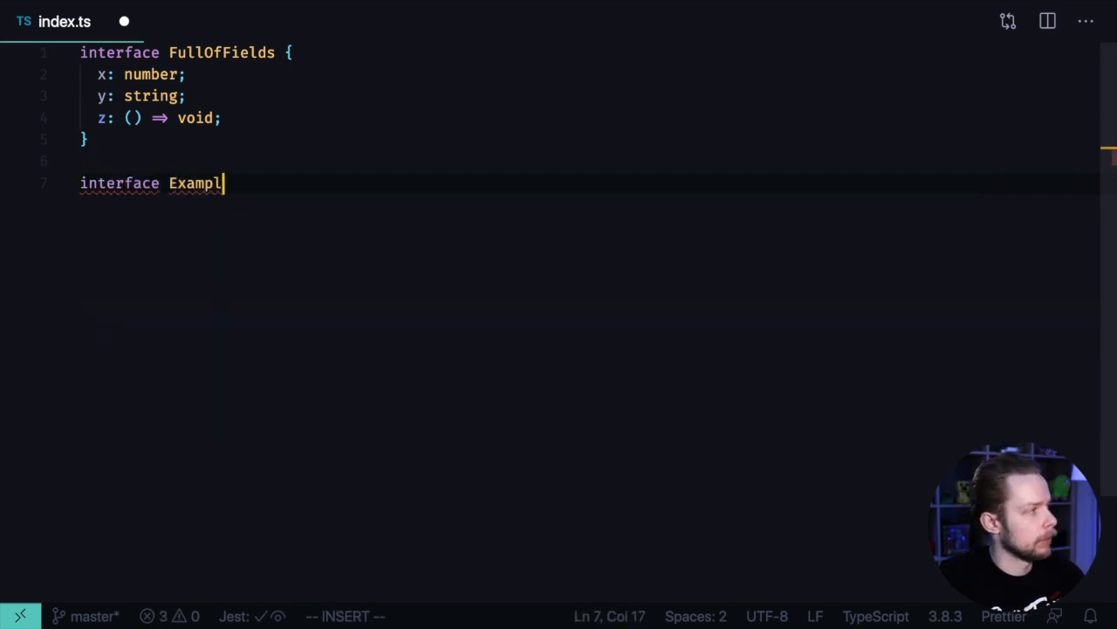
type("e extends")
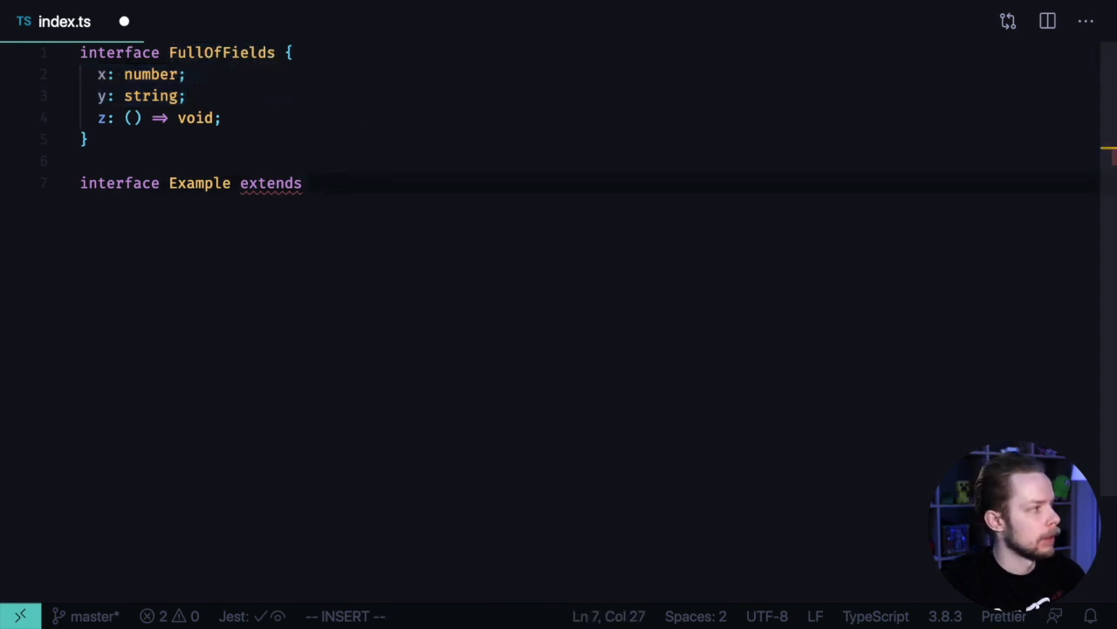
type("Pick<>")
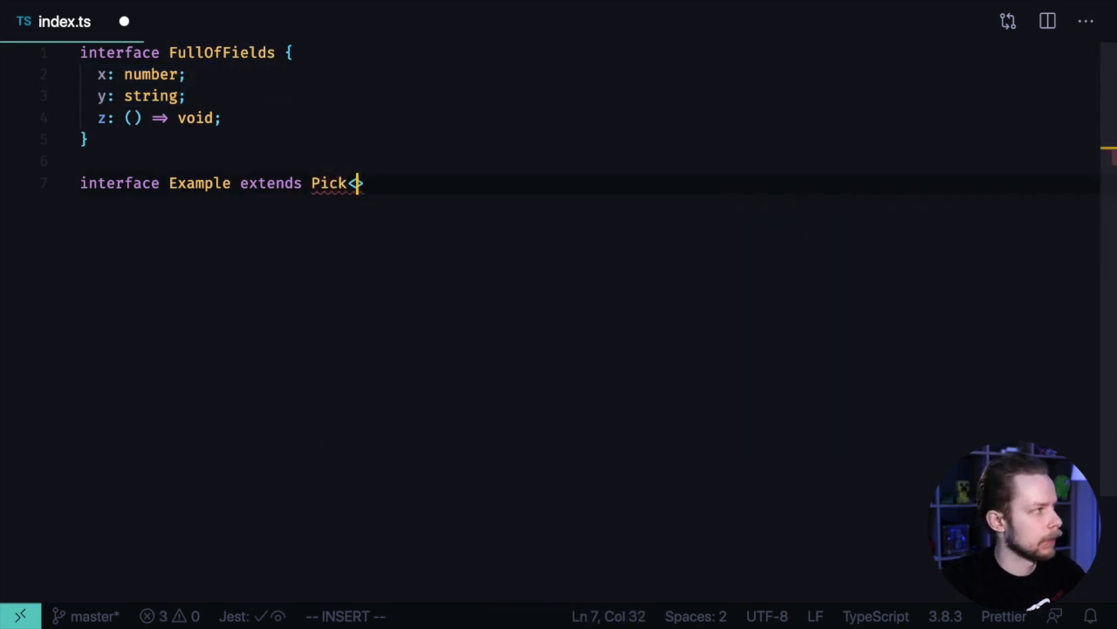
type("FullOfFields,")
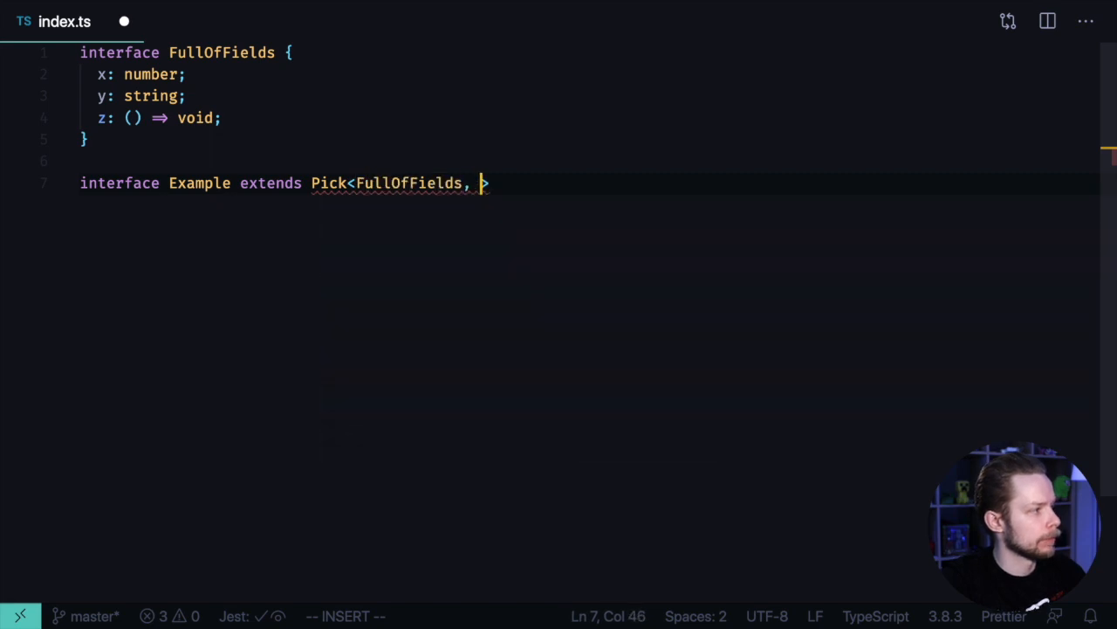
type("\"x\"")
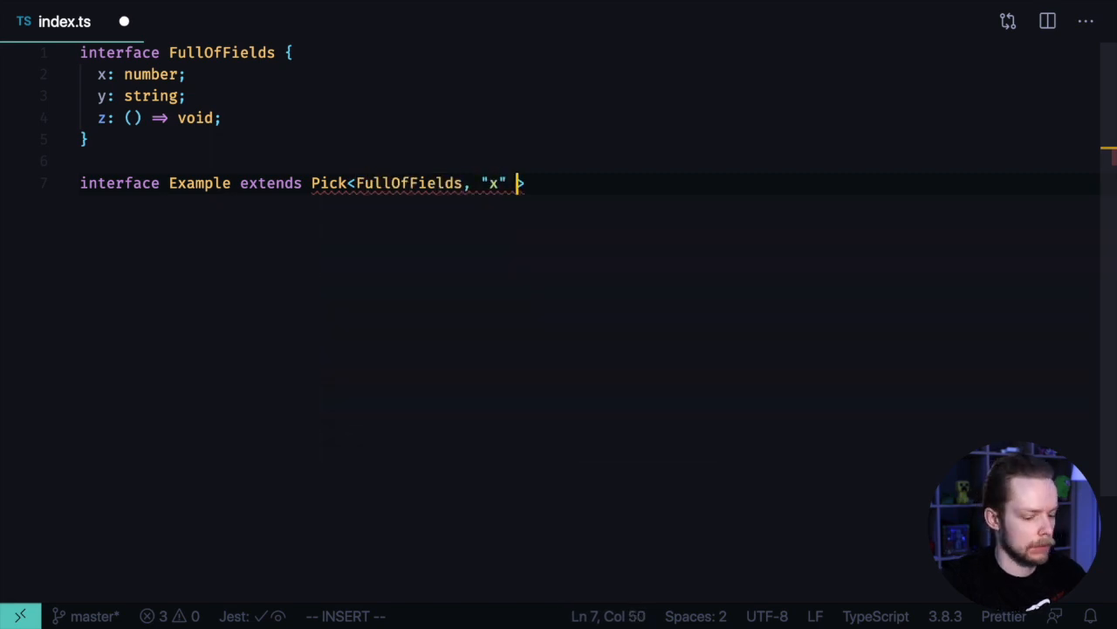
type("| \"\"")
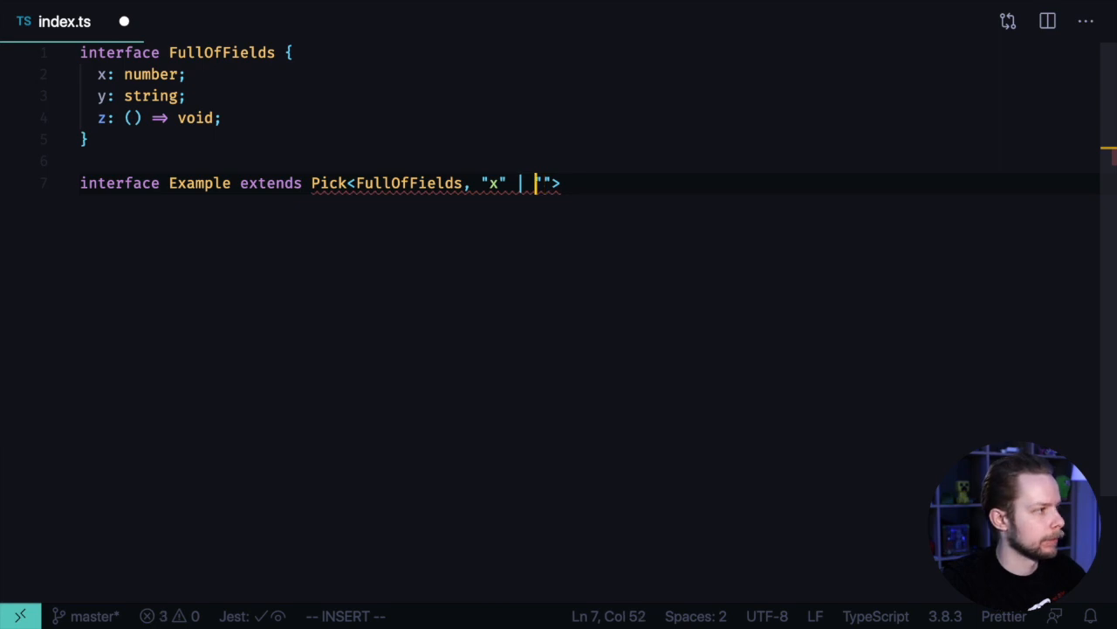
type("y\">{")
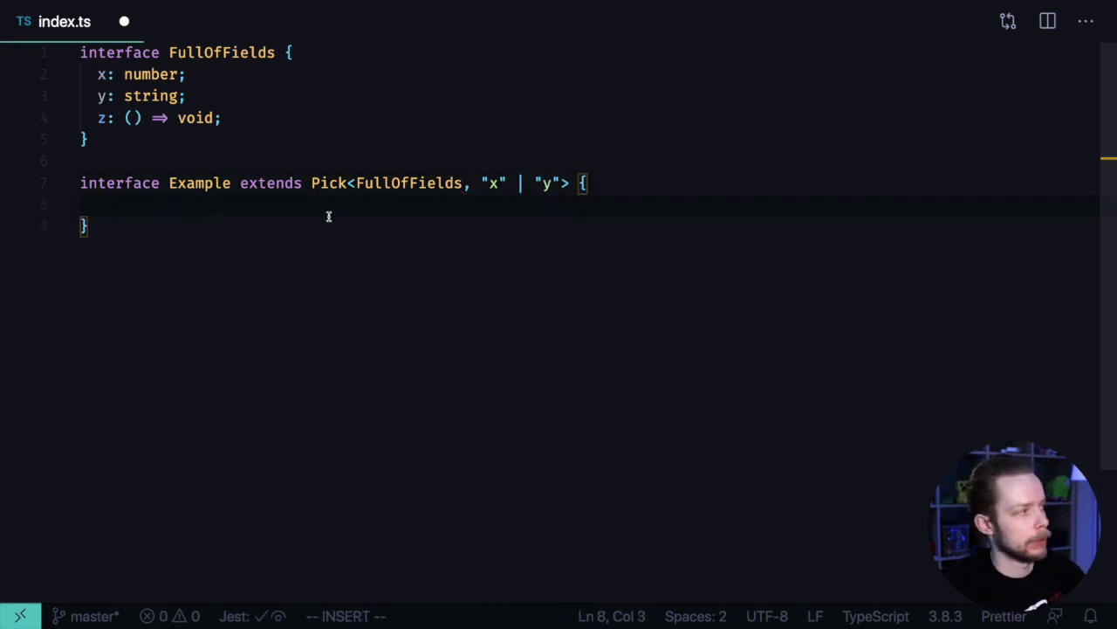
Add Example's own foo: string field
type("foo: string")
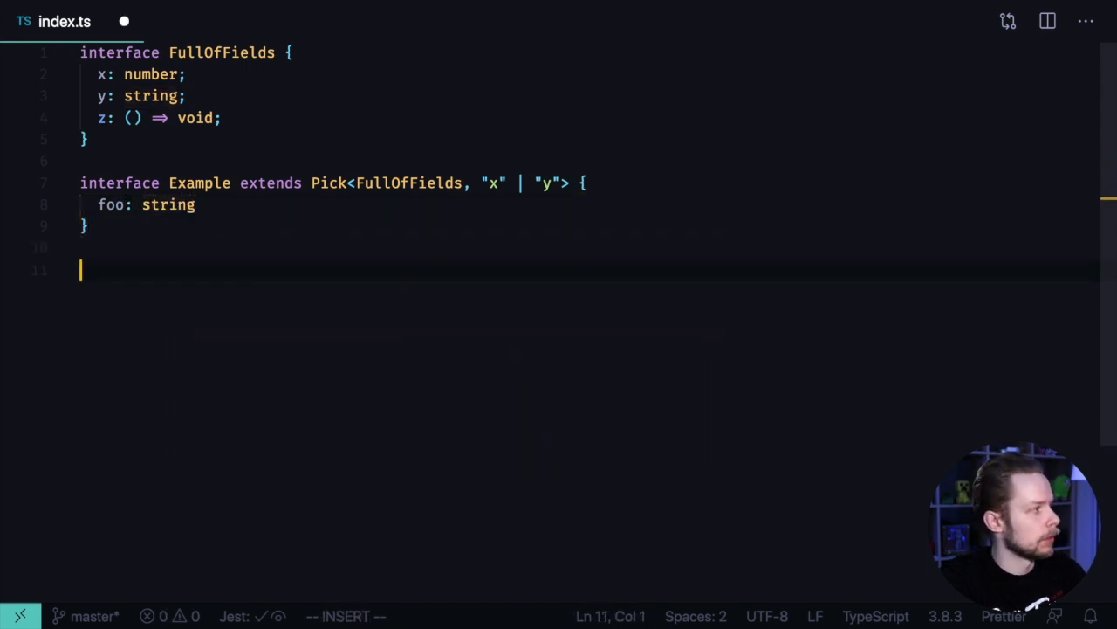
Declare const example: Example with x set to 1
type("const")
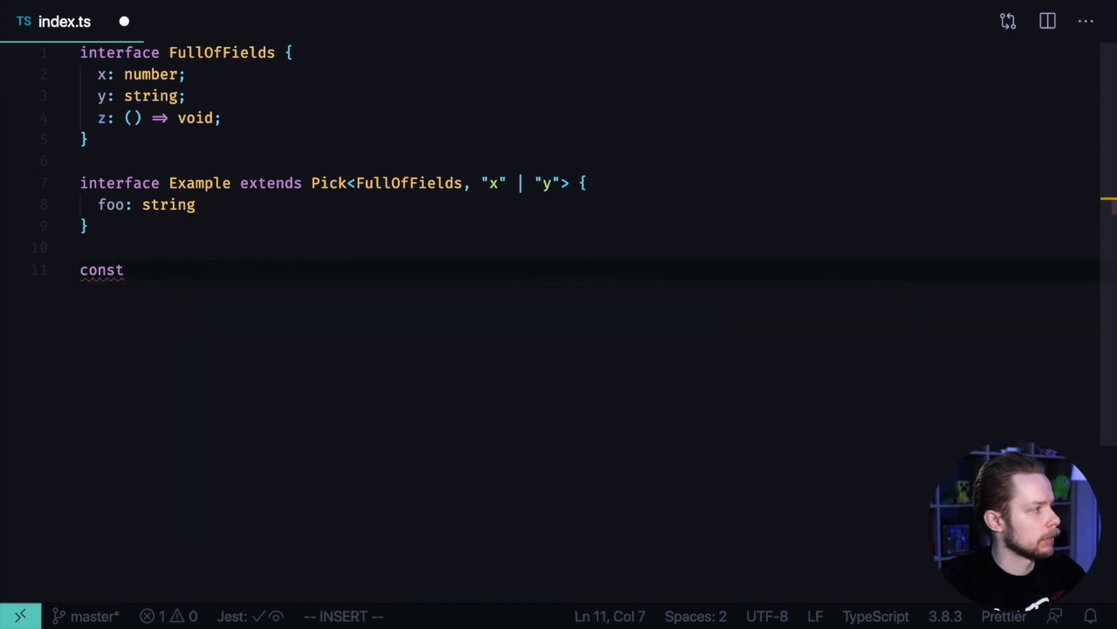
type("example:")
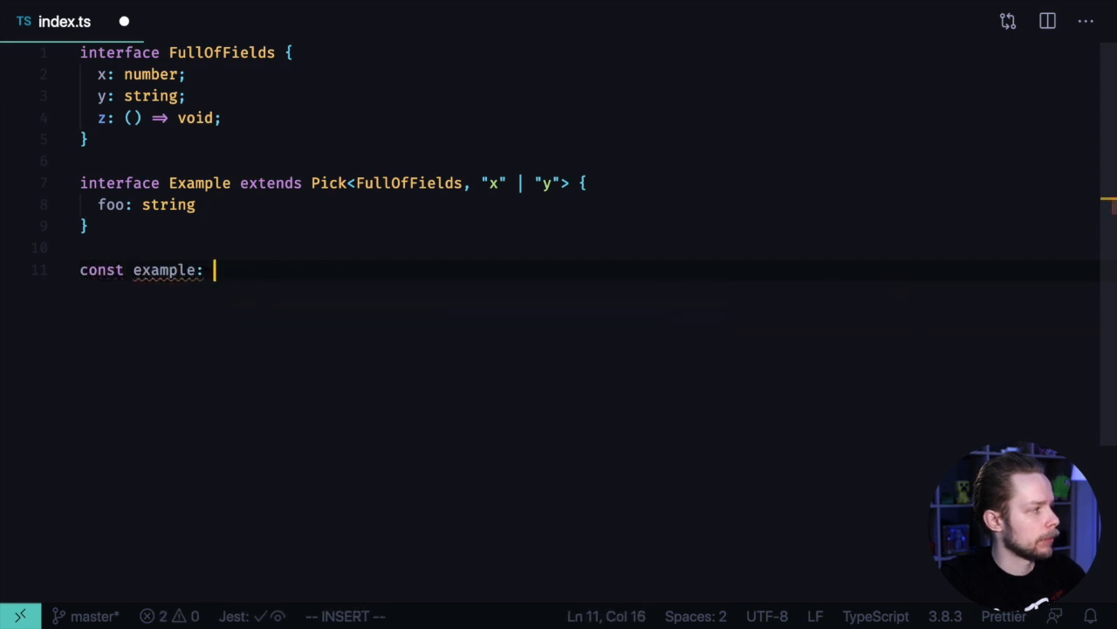
type("Example =")
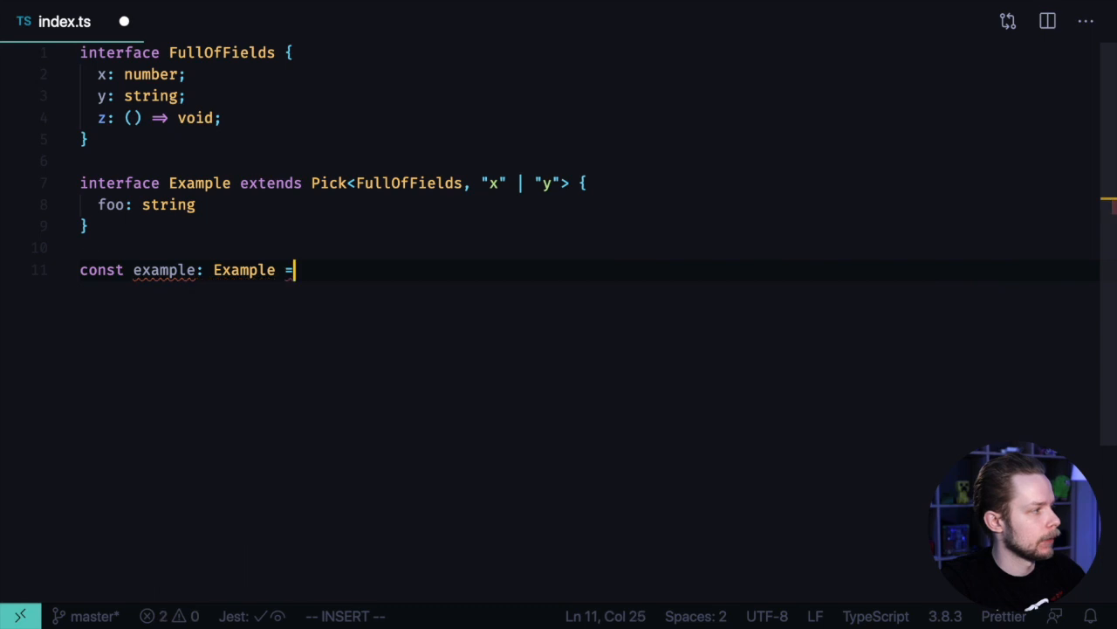
type("{")
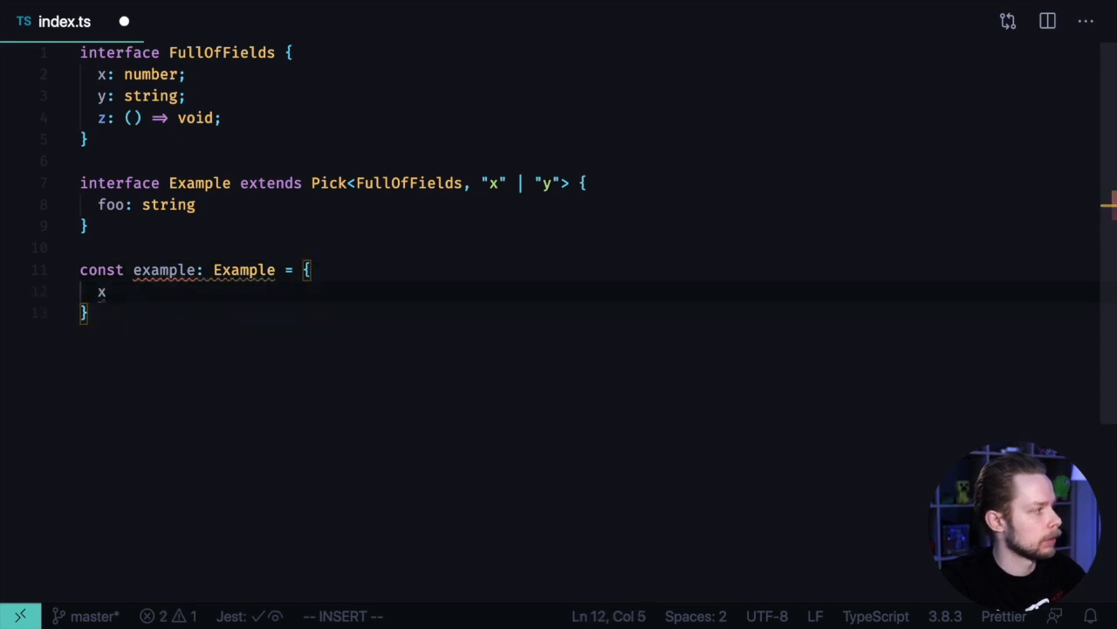
type(": 1,")
type("y:")
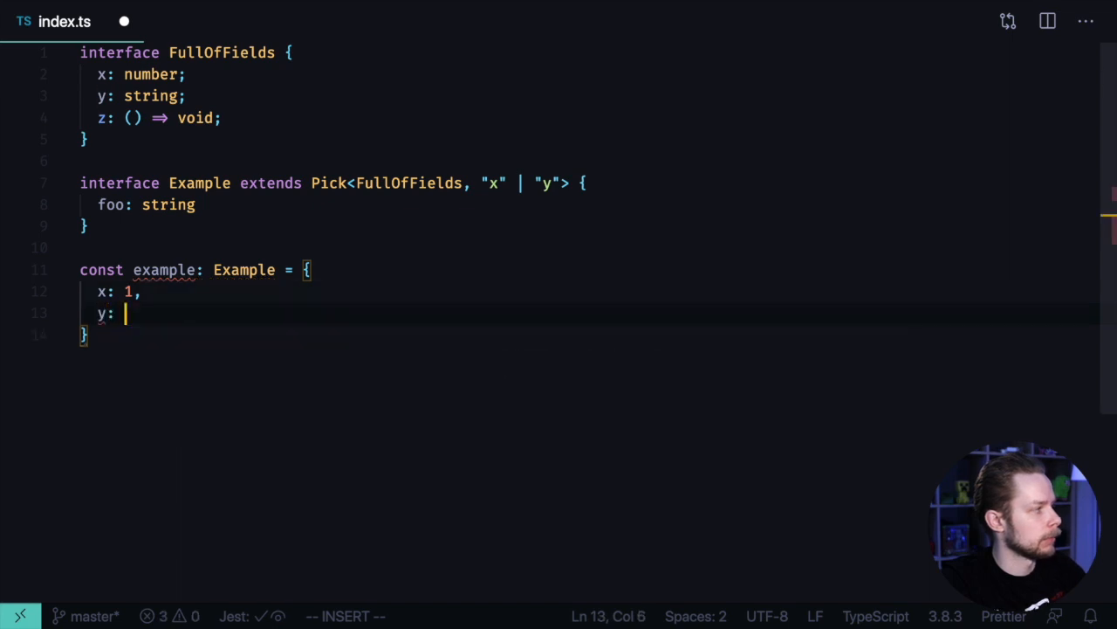
type("0")
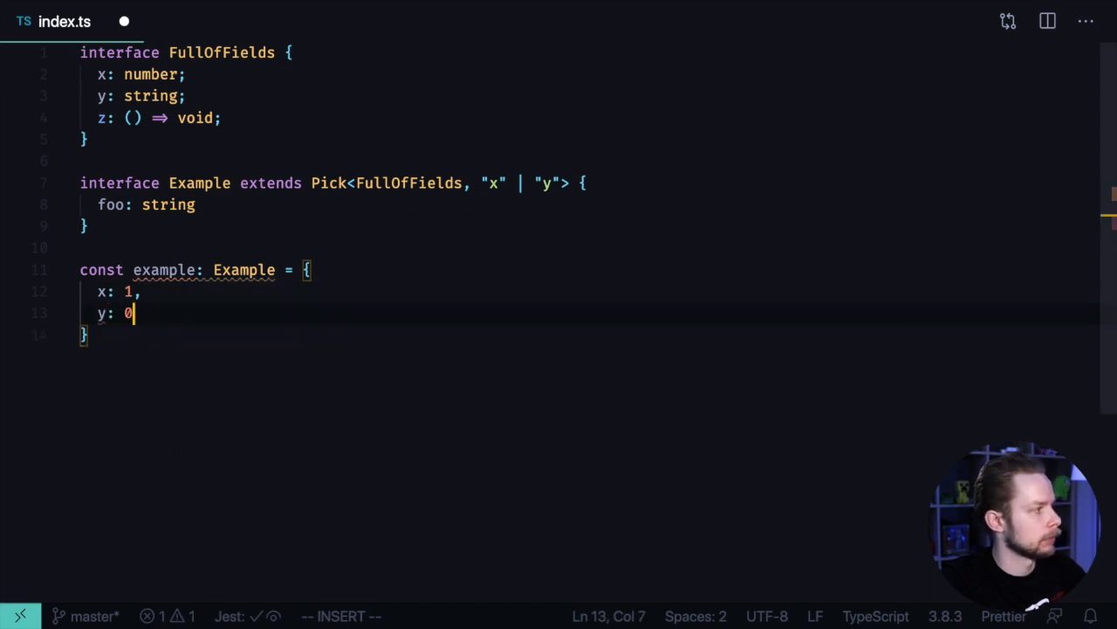
mouse_move(101, 312)
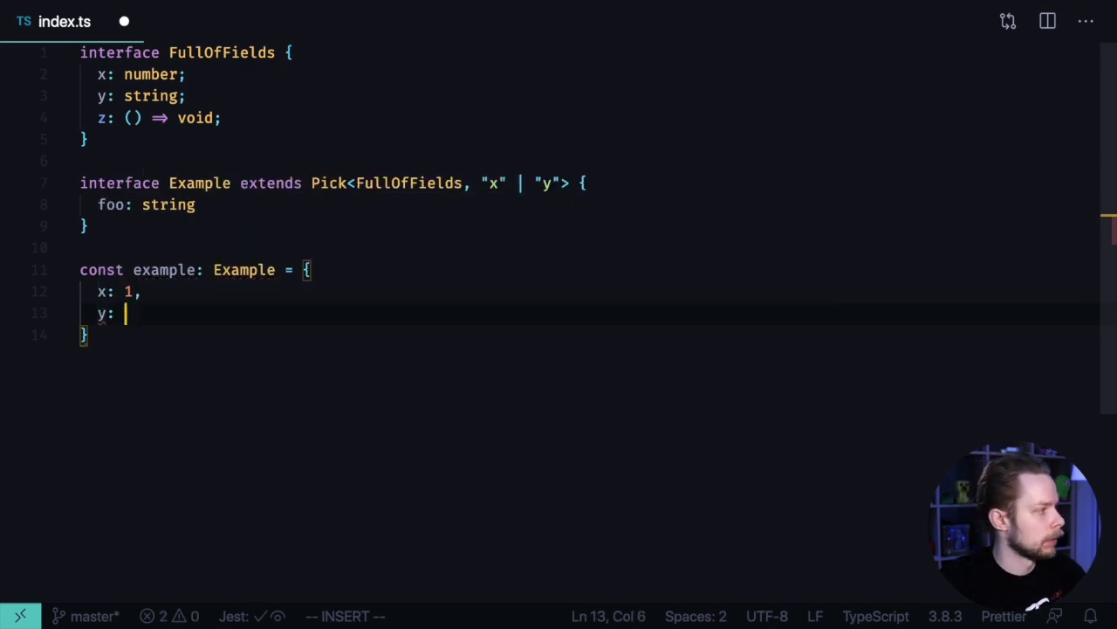
Set y to "y" and foo to "bar" in the example object
type("\"y\",")
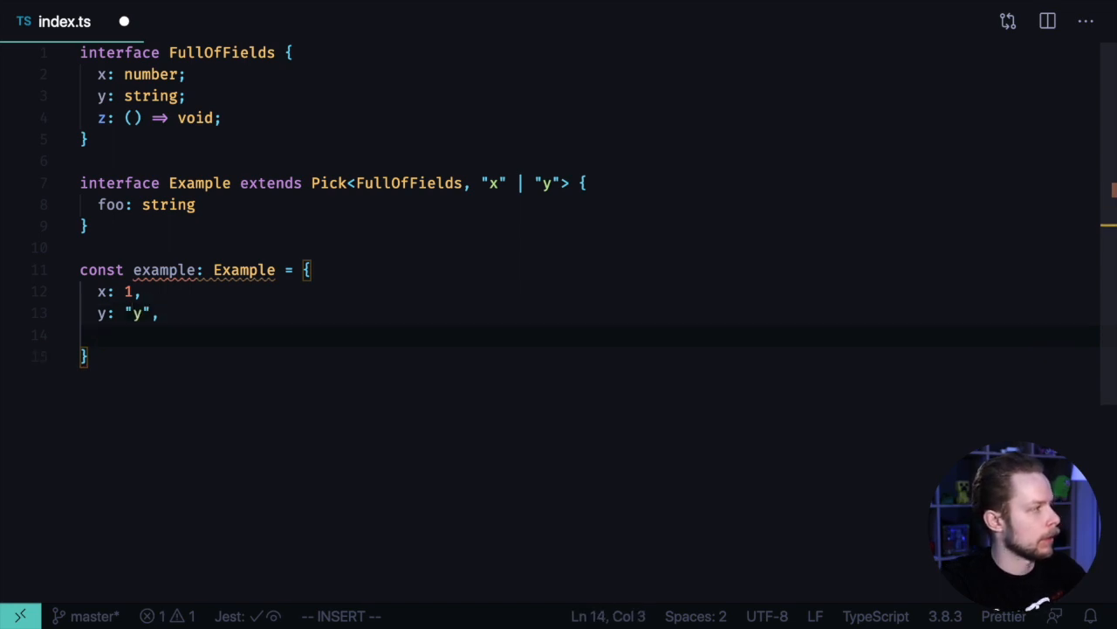
type("foo:")
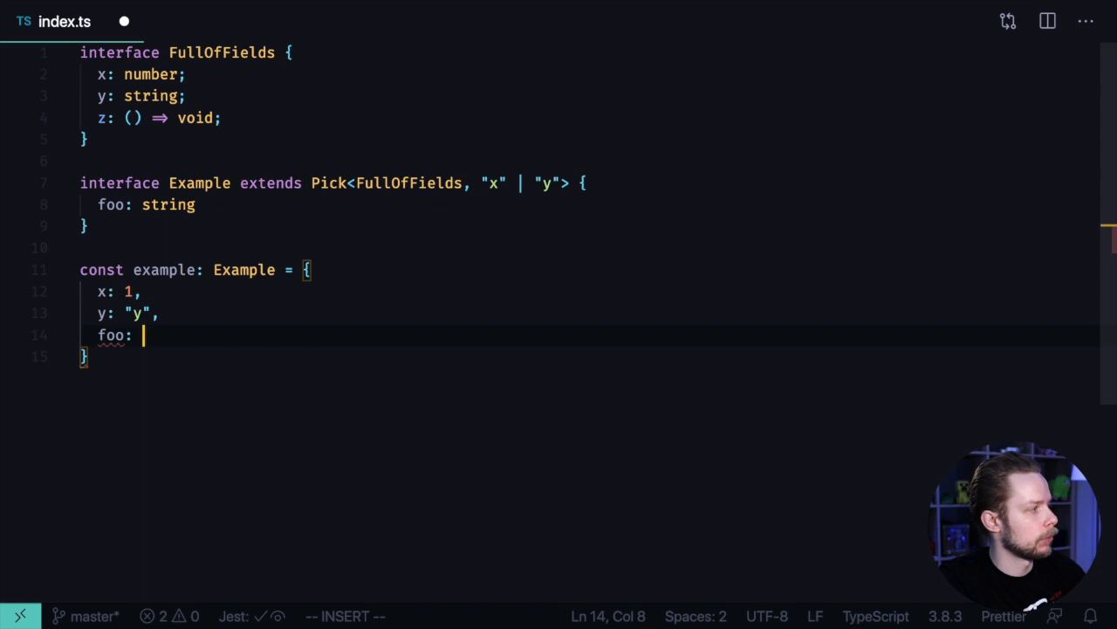
type("\"\"")
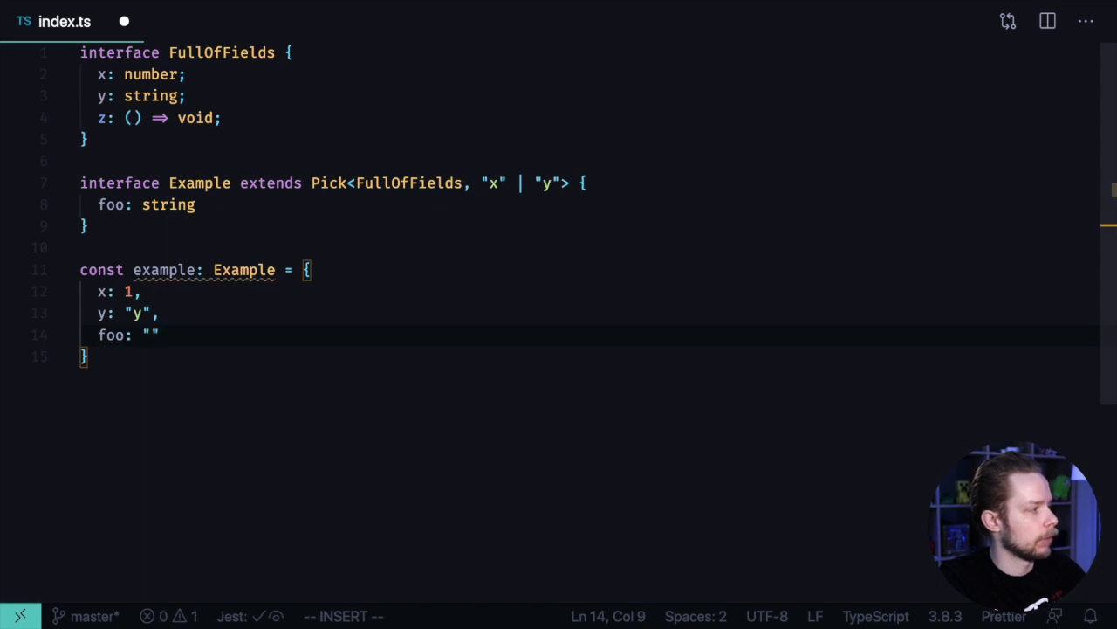
type("bar")
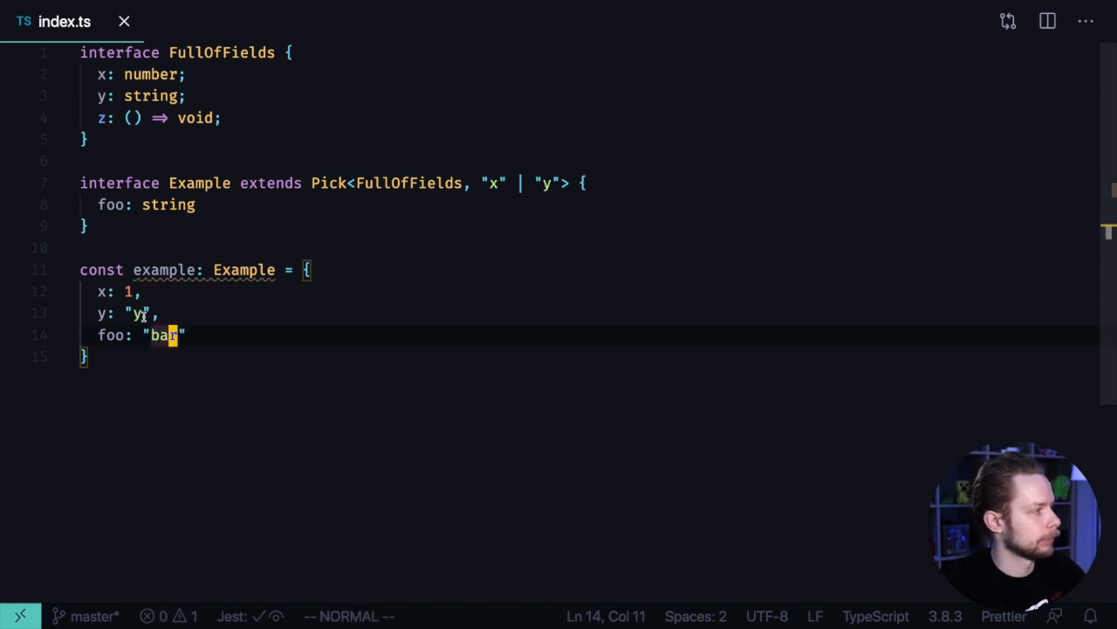